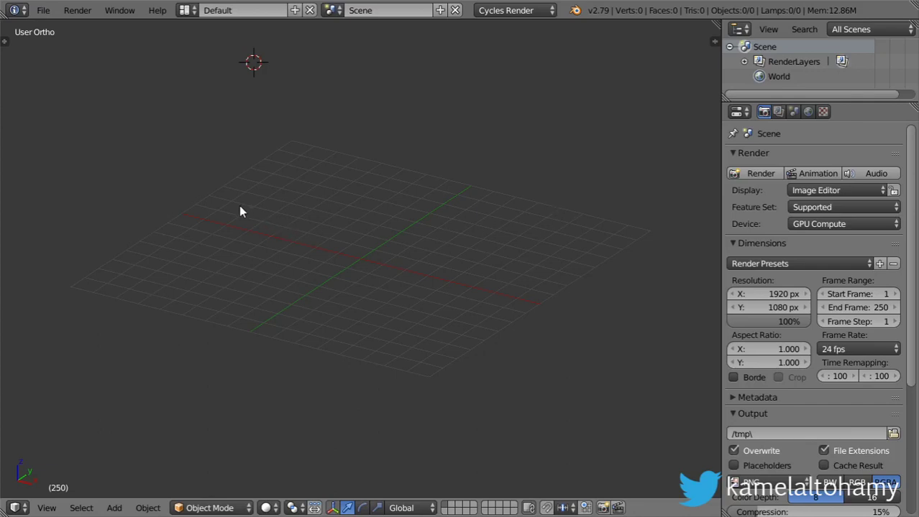
mouse_move(292, 189)
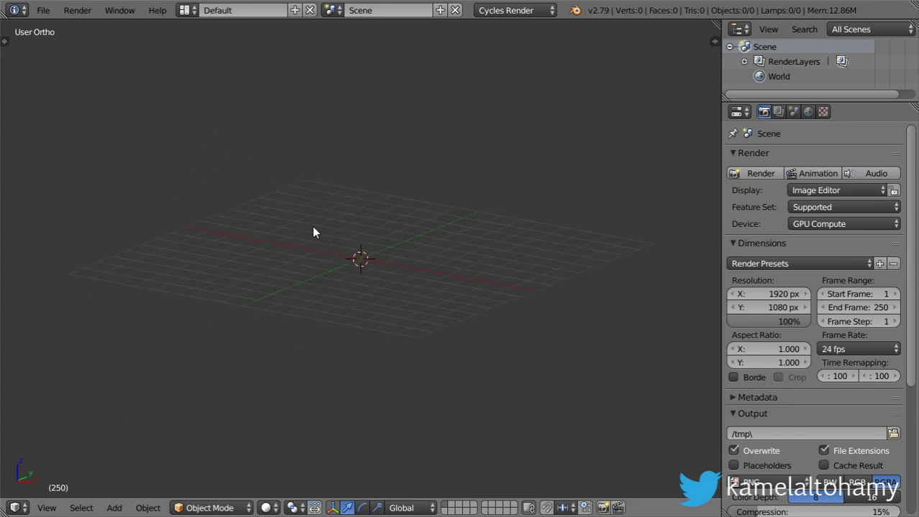
Step: Add a plane to the scene from the Add > Mesh menu
left_click(113, 508)
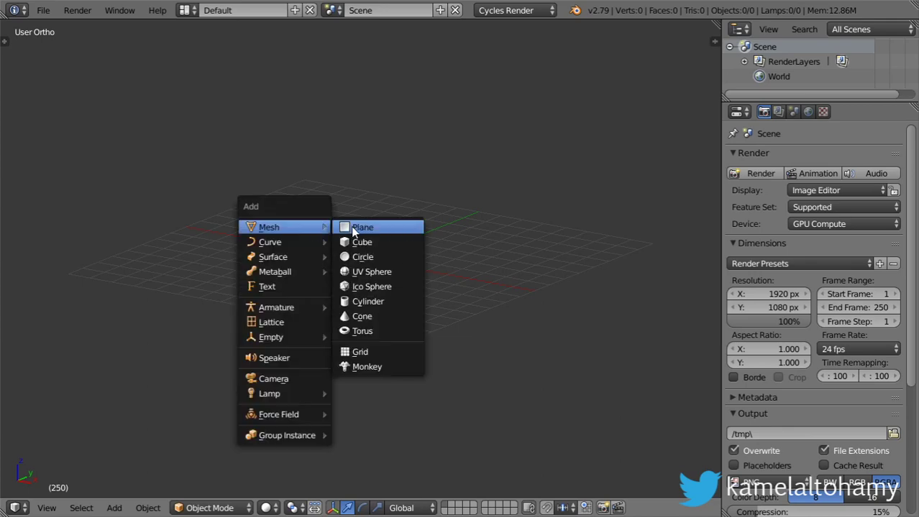
left_click(363, 227)
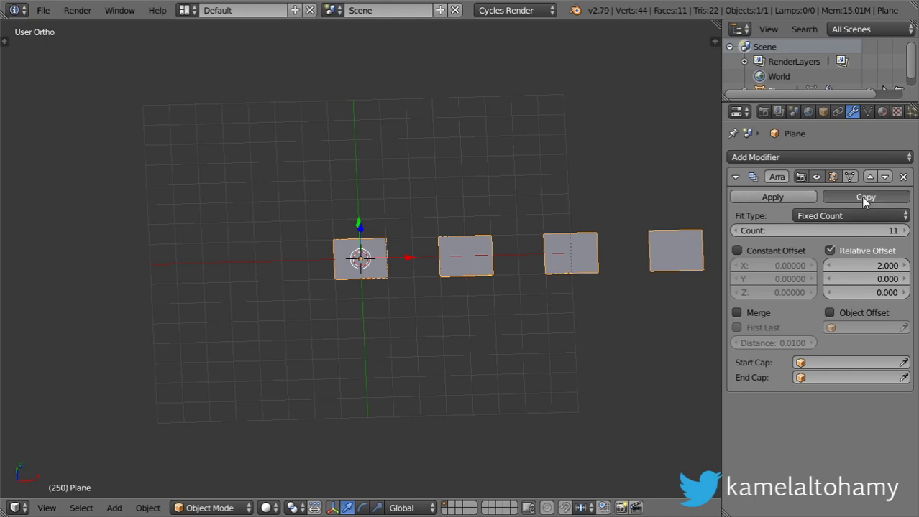
Step: Copy the Array modifier and set the second array's offset to X 0, Y 2
left_click(865, 196)
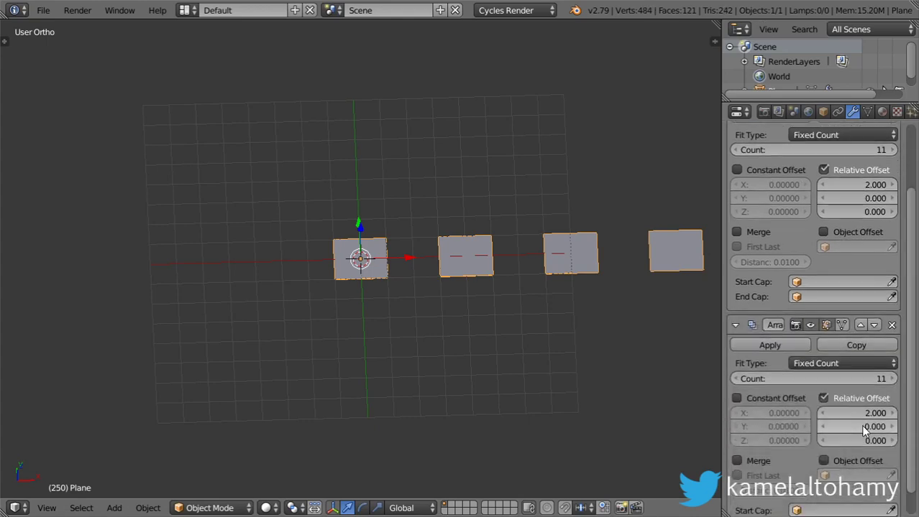
left_click(856, 412)
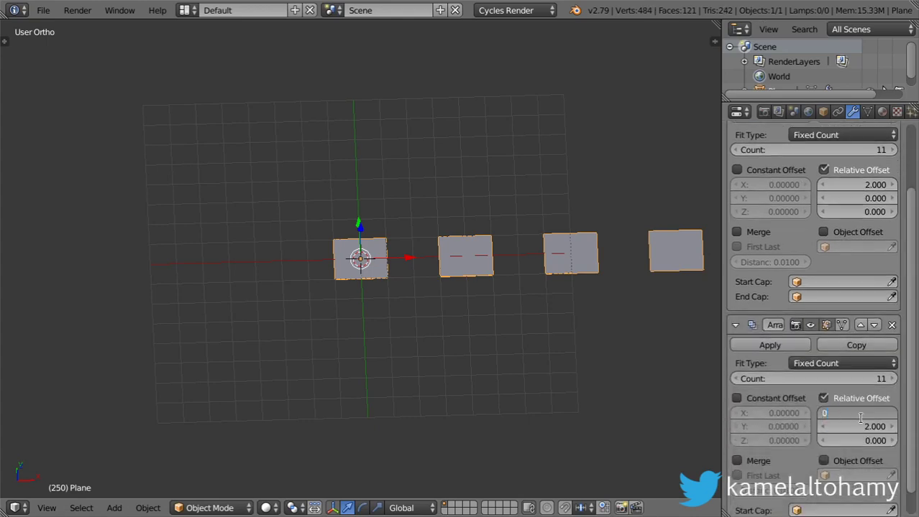
left_click(735, 324)
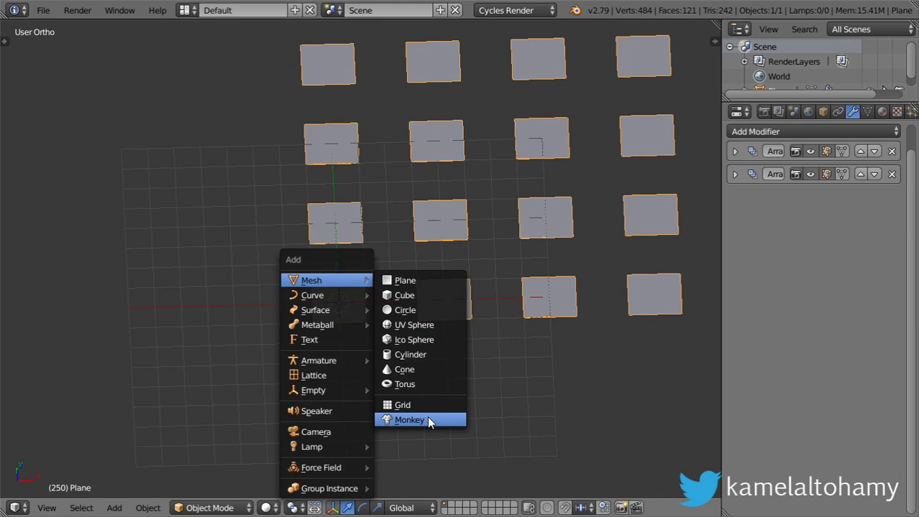
Step: Add a Suzanne monkey and set the plane's Duplication to Faces so it repeats on every tile
left_click(408, 419)
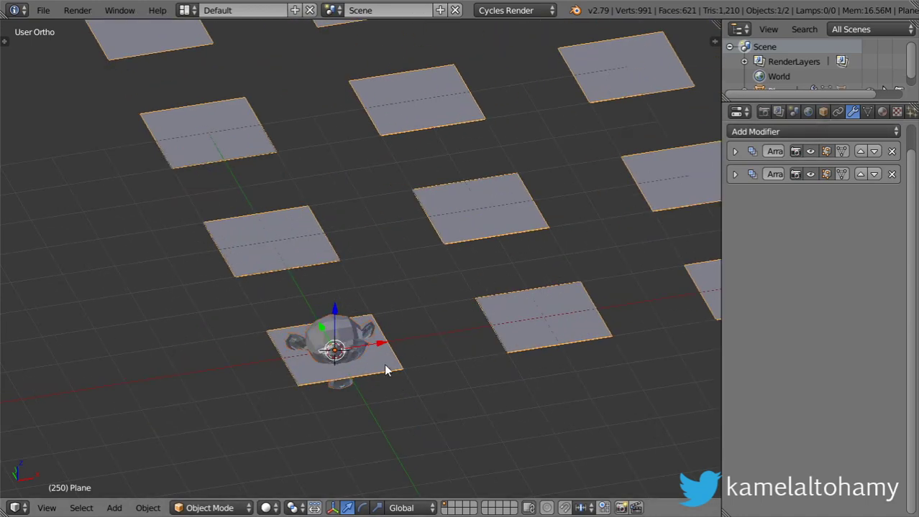
left_click(823, 112)
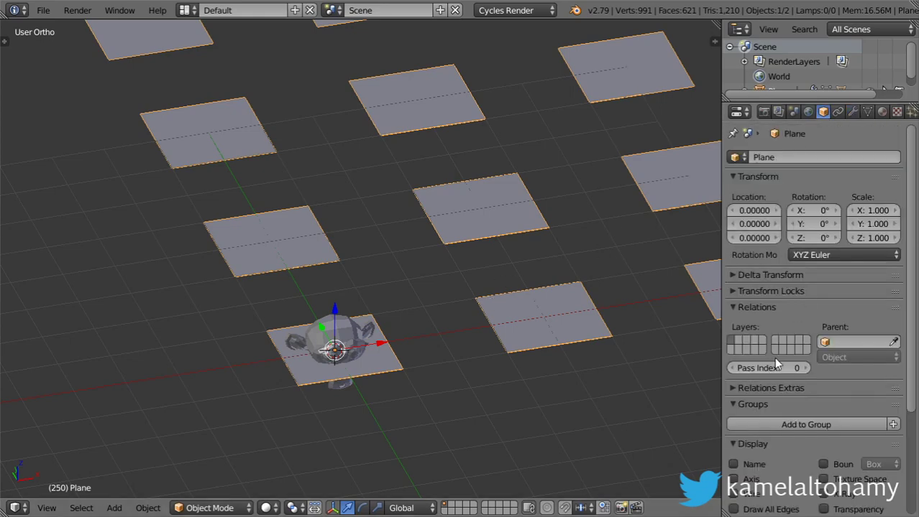
scroll("down", 3)
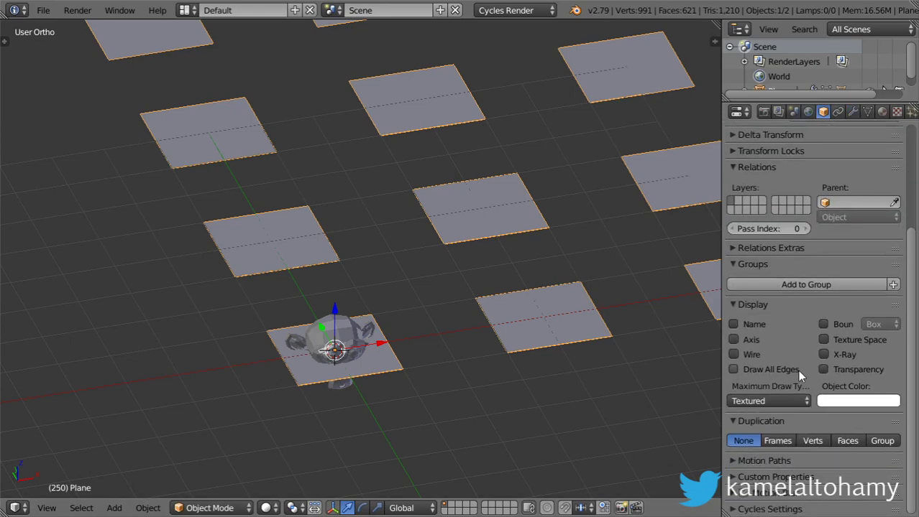
left_click(846, 440)
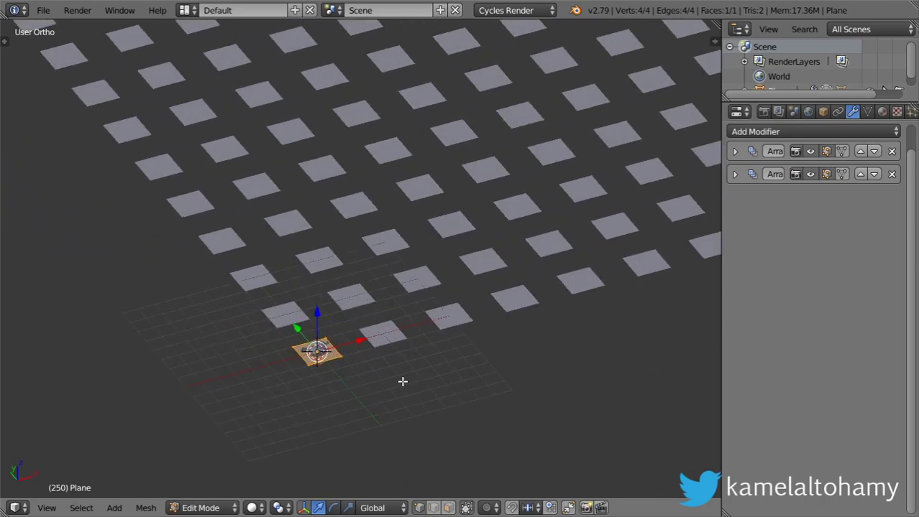
Step: Apply both Array modifiers so the grid becomes 121 real faces, then enter Edit Mode
left_click(734, 174)
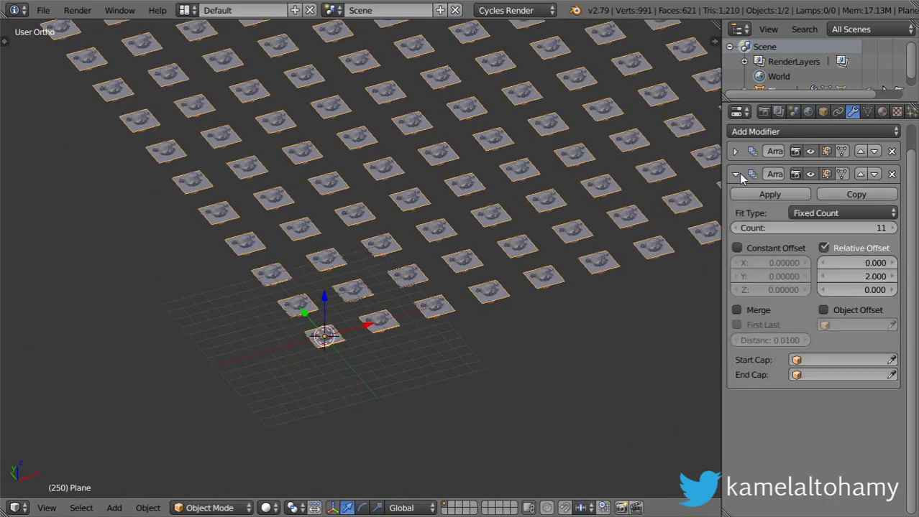
left_click(769, 194)
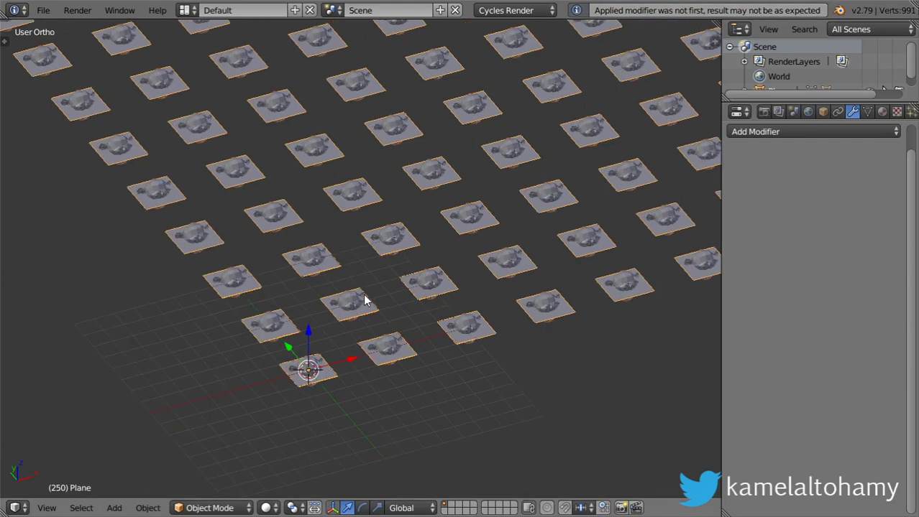
key("Tab")
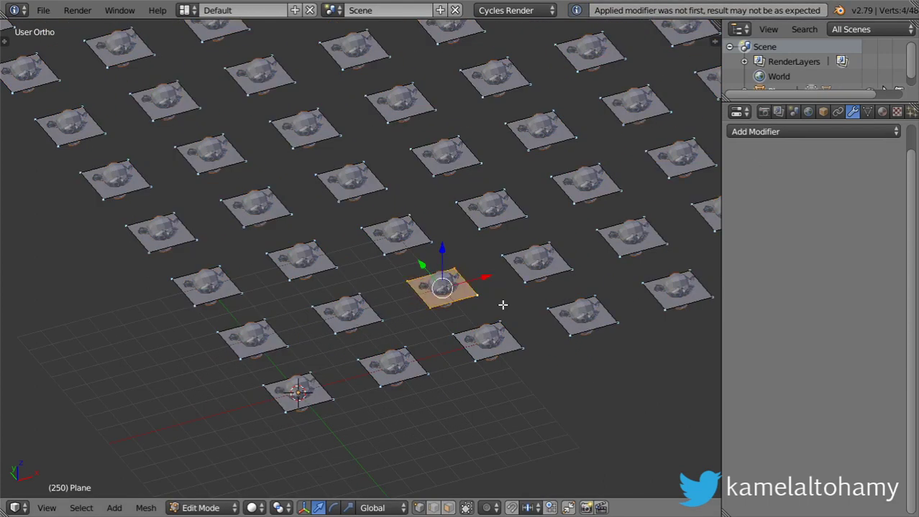
Step: Move and tilt individual faces with G and R to confirm each monkey follows its tile
left_click_drag(443, 288, 477, 359)
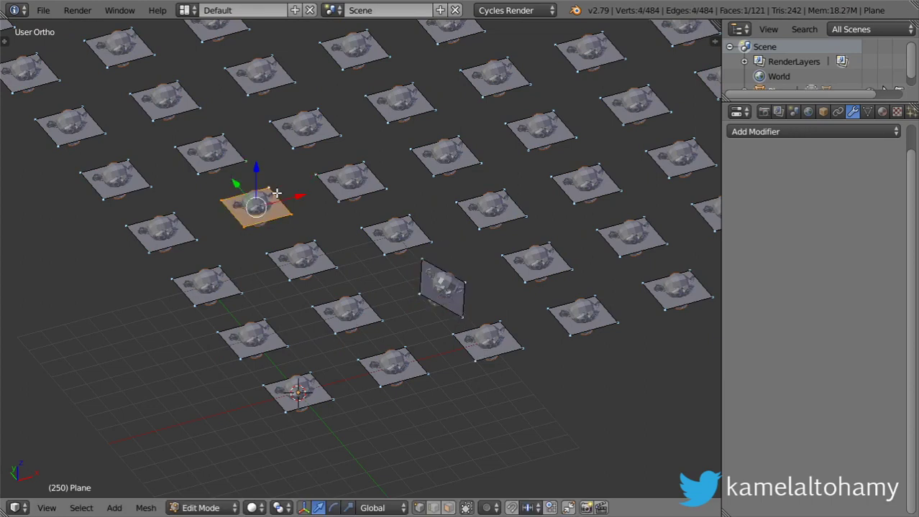
left_click_drag(256, 207, 276, 155)
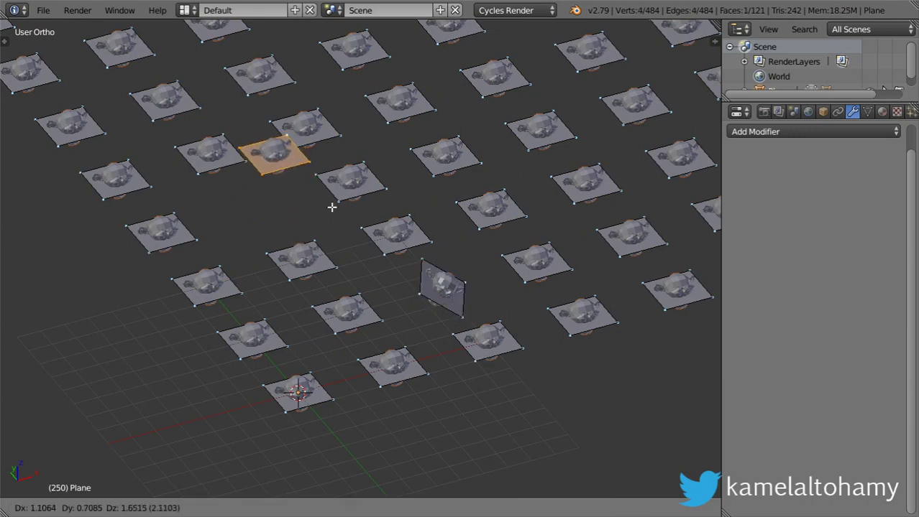
key("Tab")
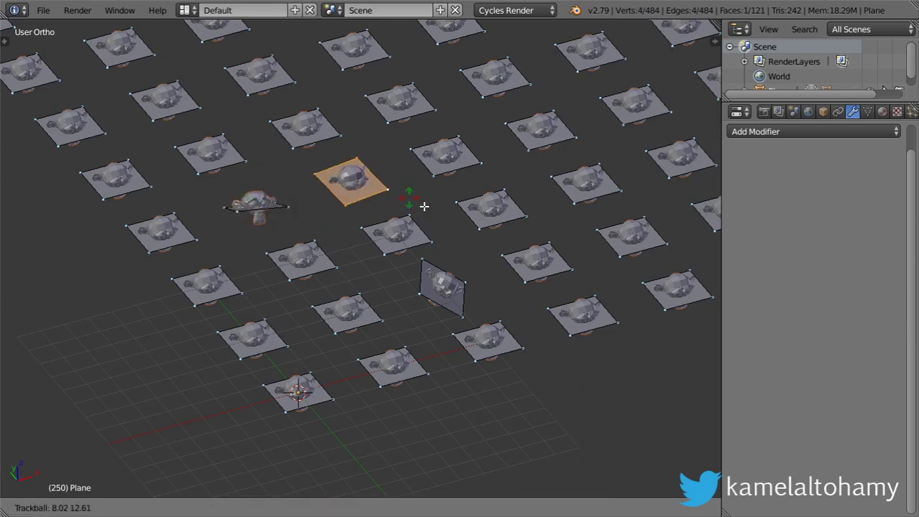
key("Tab")
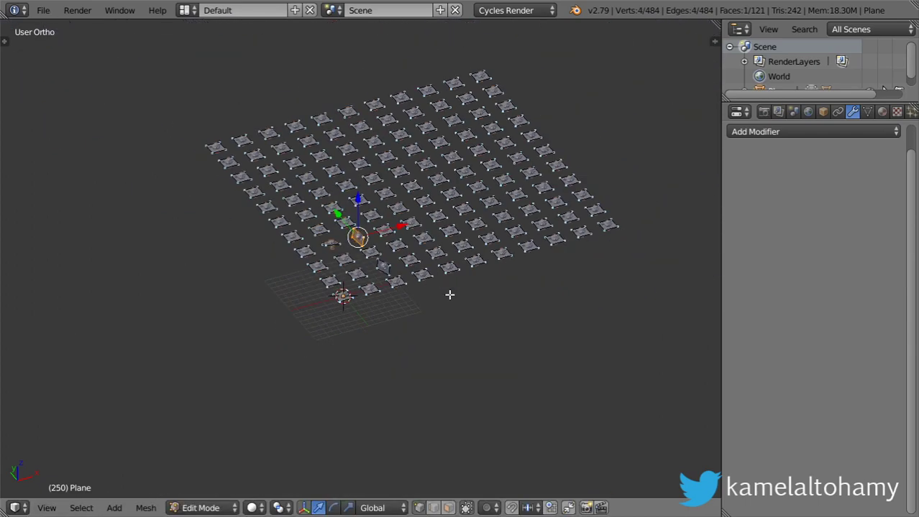
Step: Add a Wave modifier and set its time offset to 2 at frame 100
left_click(812, 133)
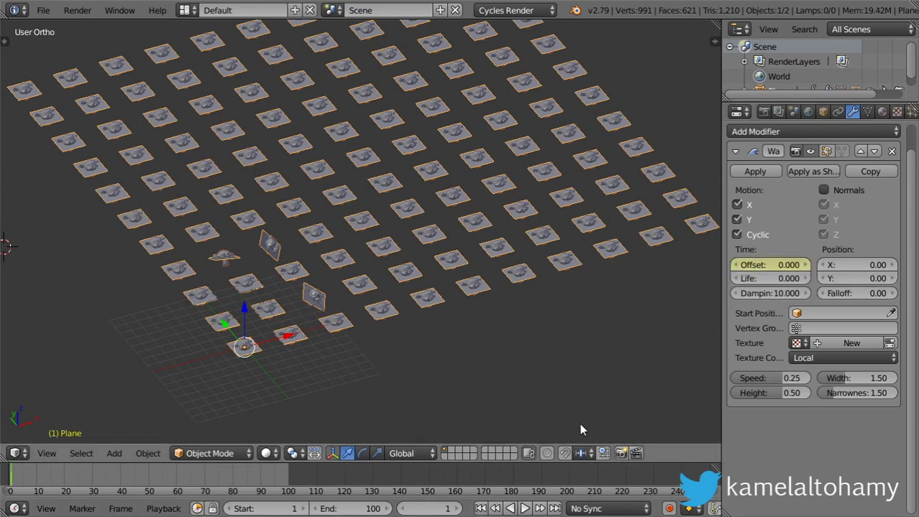
left_click(428, 509)
type("150")
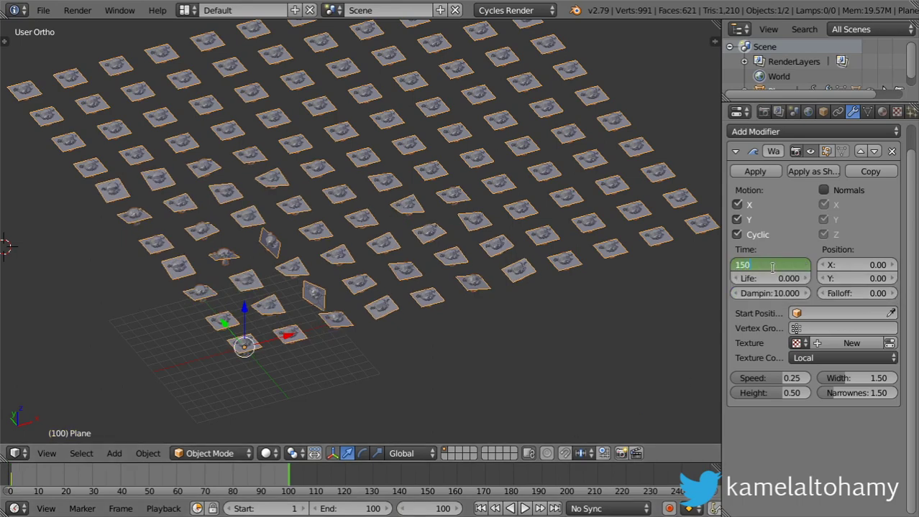
left_click(769, 264)
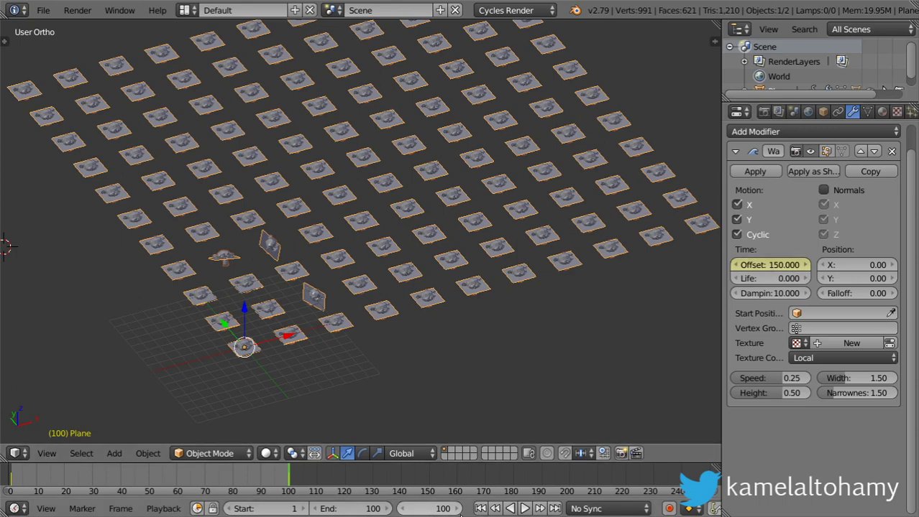
Step: Play the animation to preview the wave rippling the grid, then stop playback
left_click(523, 508)
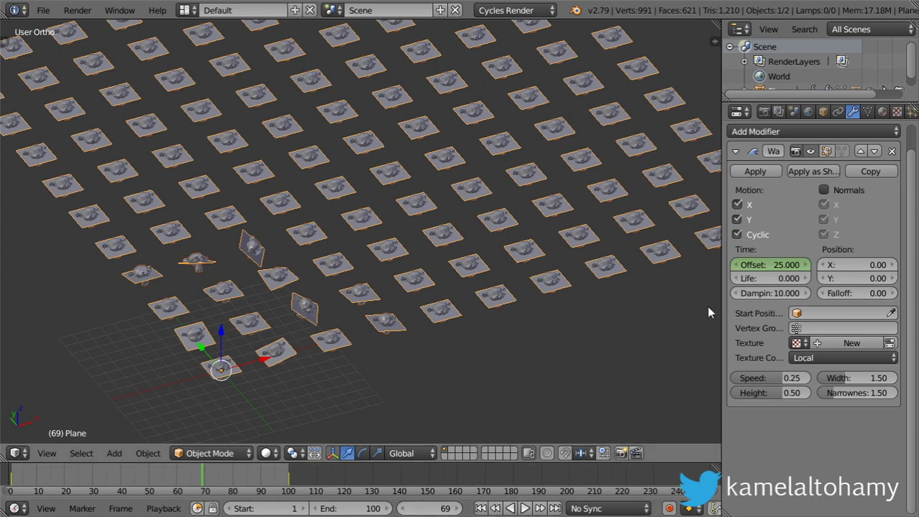
mouse_move(463, 486)
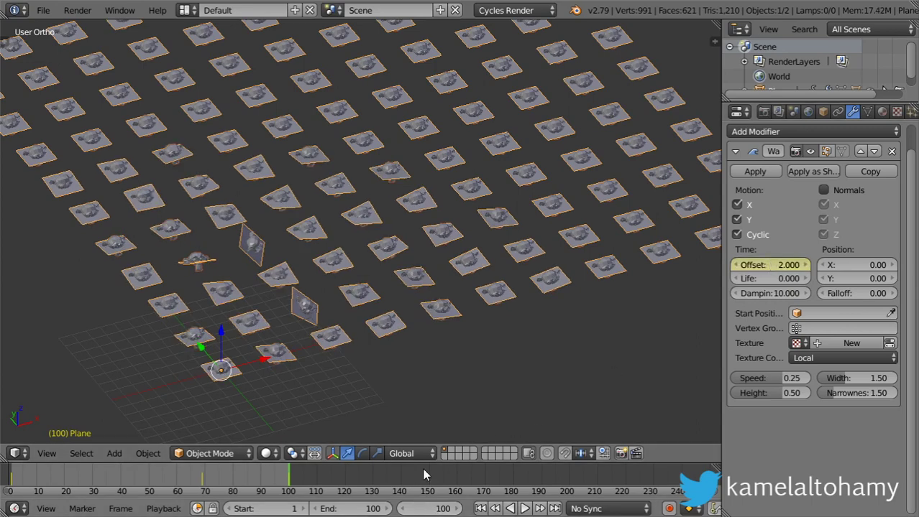
left_click(523, 509)
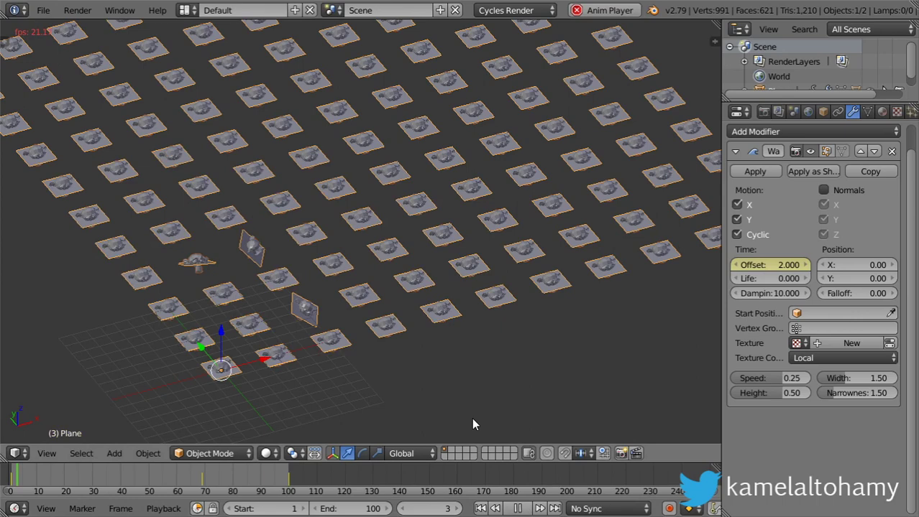
left_click(516, 509)
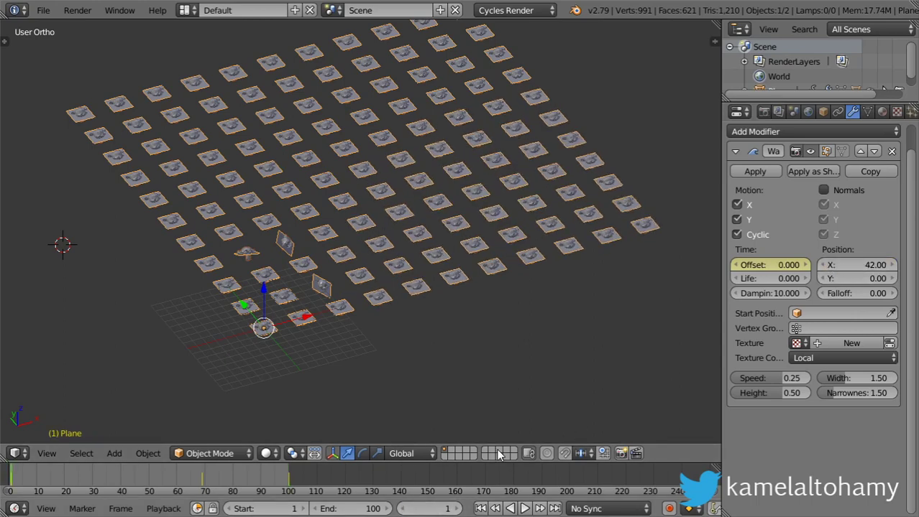
mouse_move(779, 281)
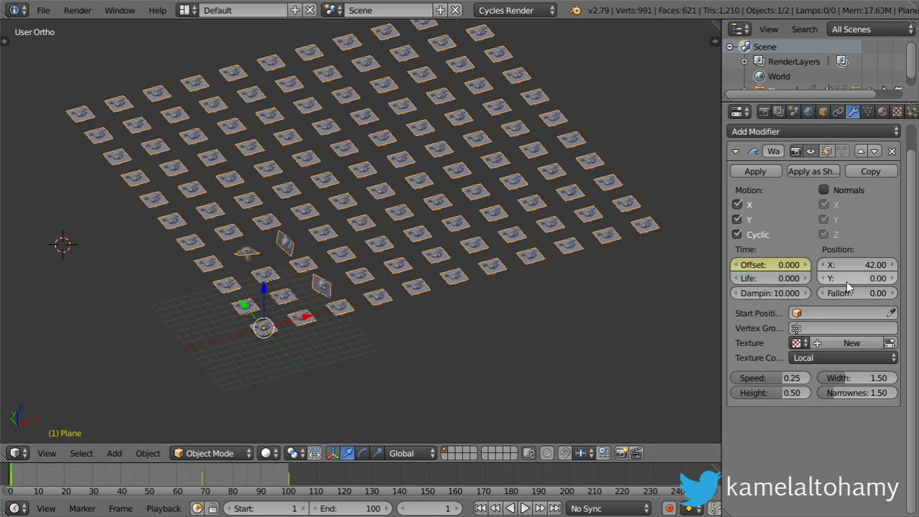
mouse_move(851, 270)
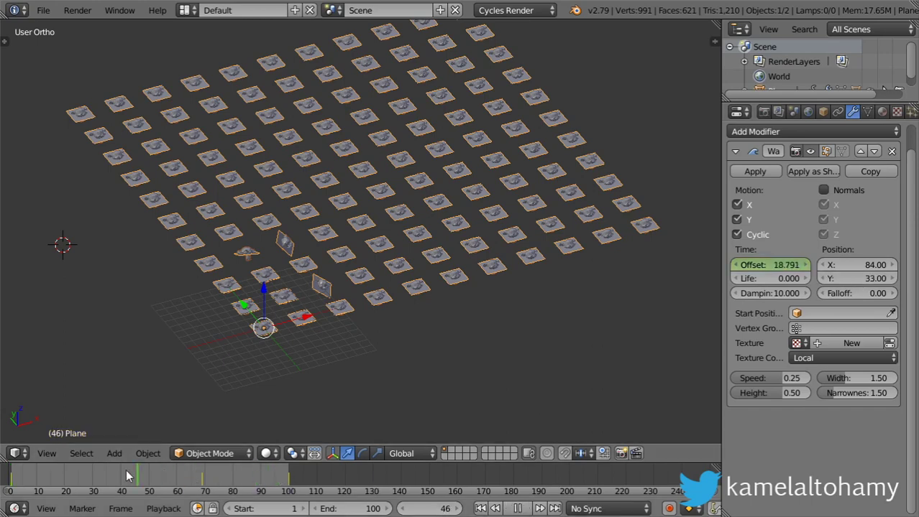
Step: Preview the wave at an earlier frame with the start position at X 84, Y 33
left_click(518, 509)
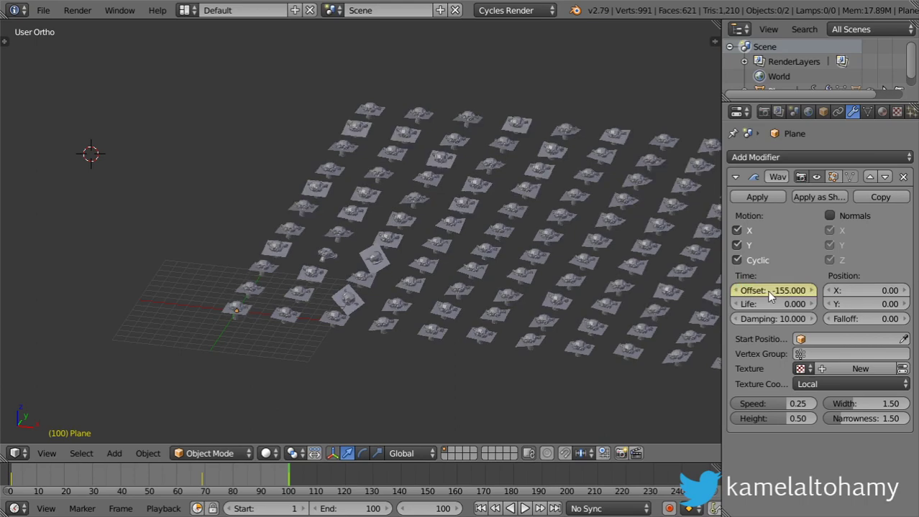
Step: Check the ripple at a late frame and confirm the time offset of -40 at frame 100
left_click(524, 509)
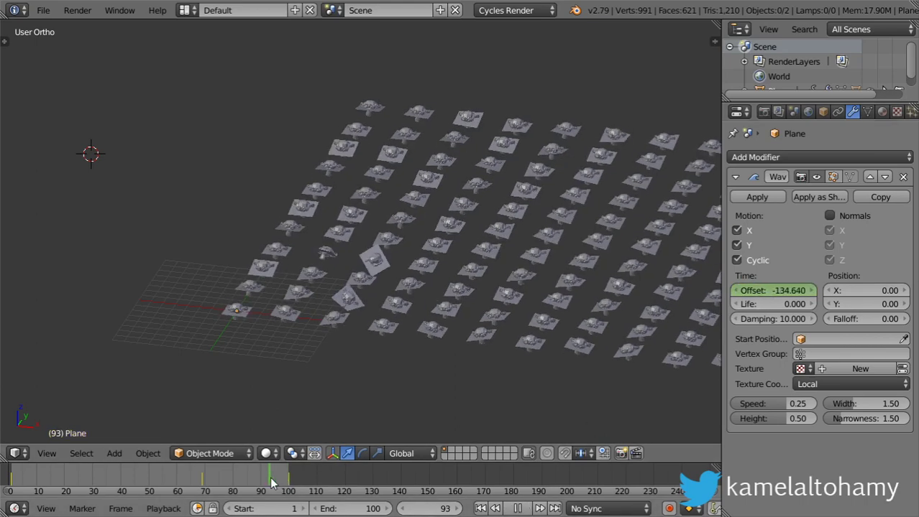
left_click(148, 476)
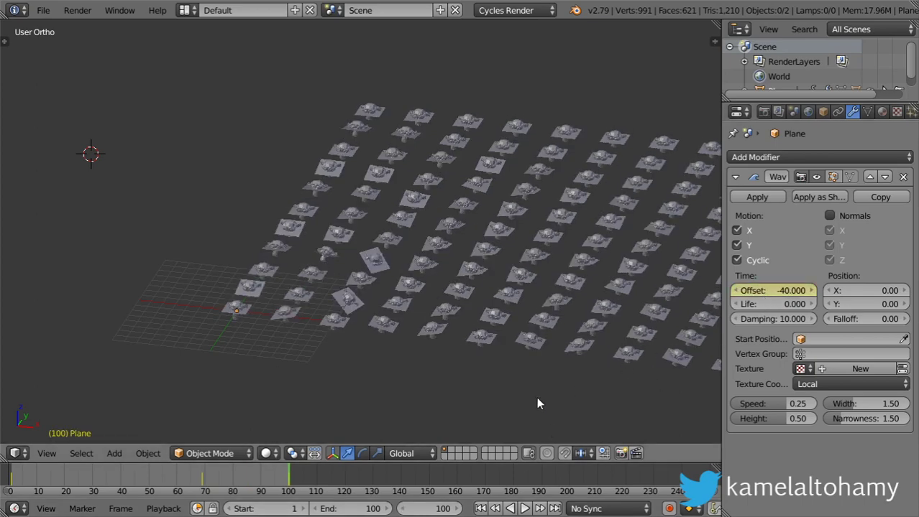
left_click(523, 509)
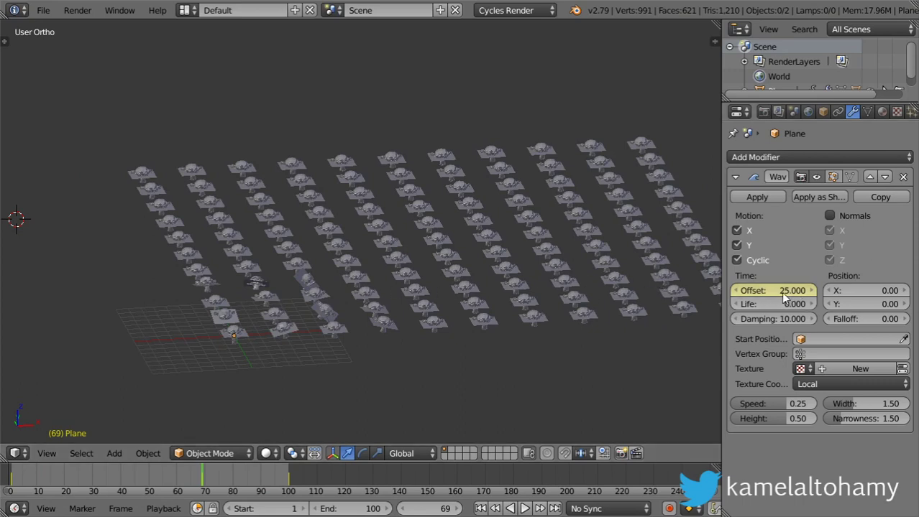
mouse_move(773, 291)
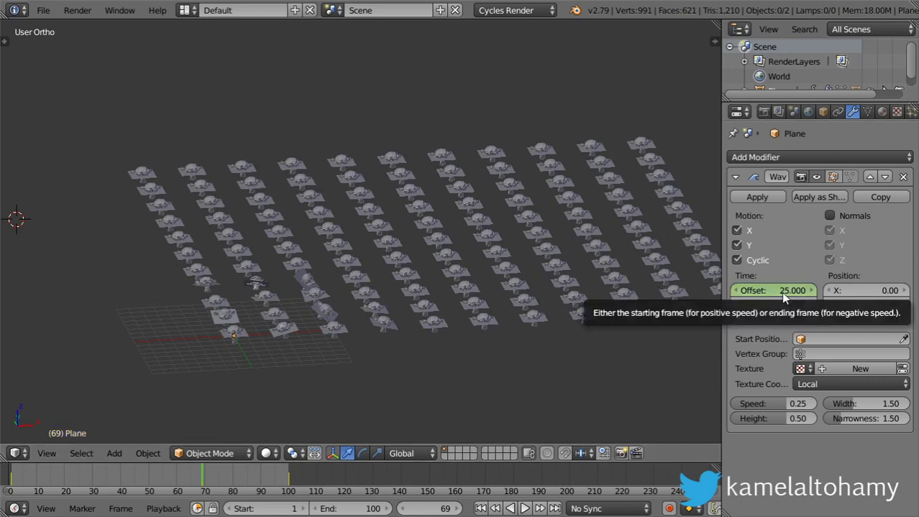
Step: Step through frames around 71, then play the animation to watch the monkeys ripple
left_click(525, 509)
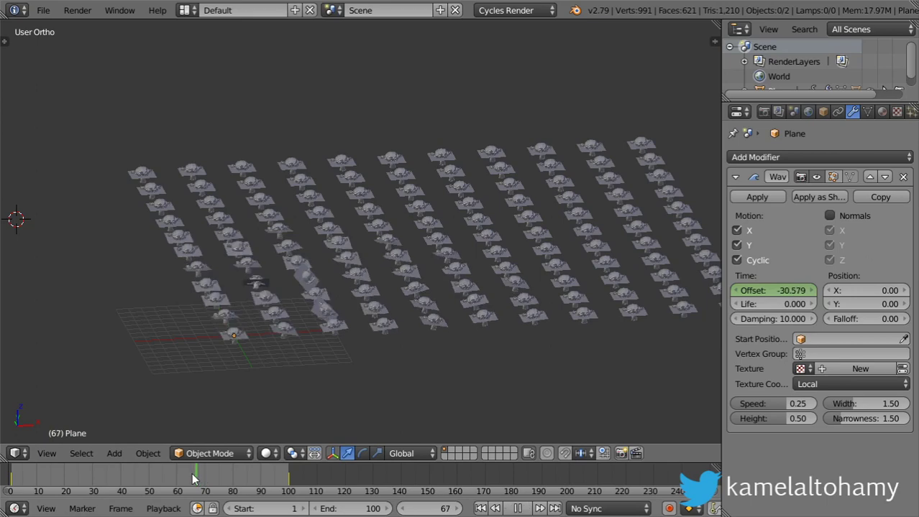
left_click(523, 509)
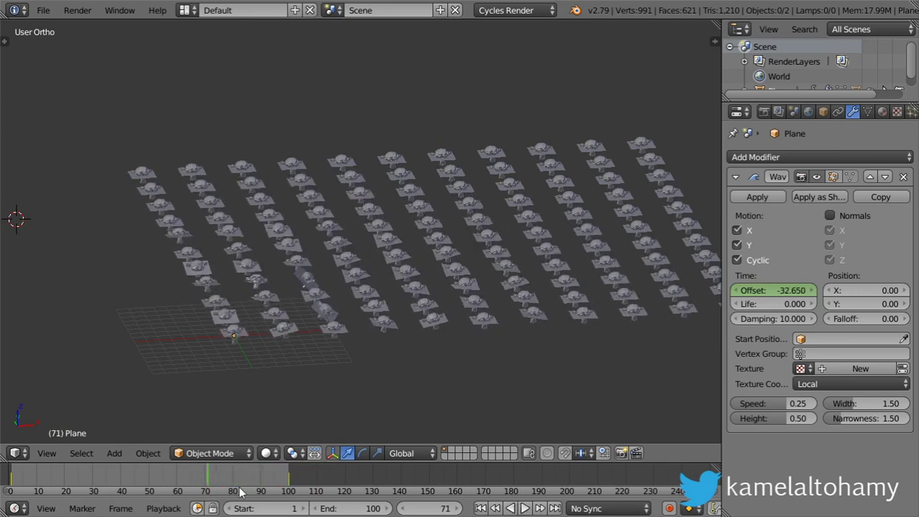
left_click(524, 508)
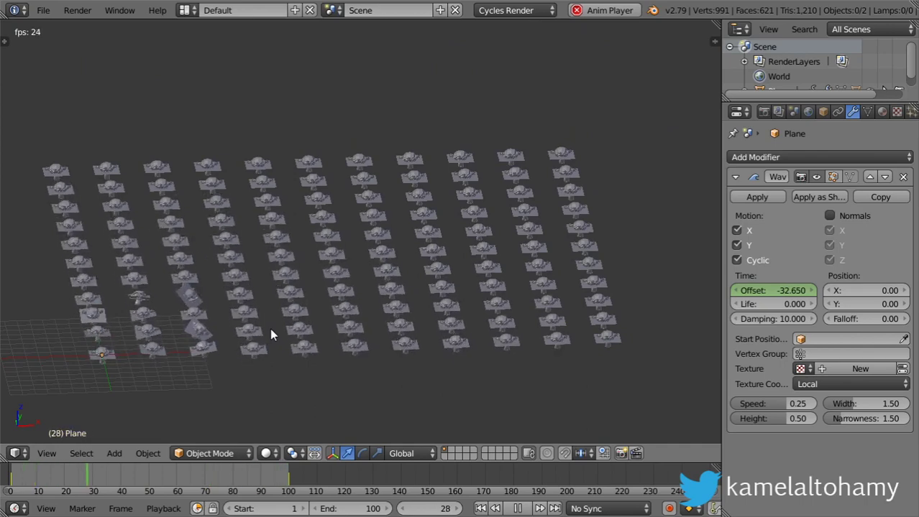
left_click(517, 509)
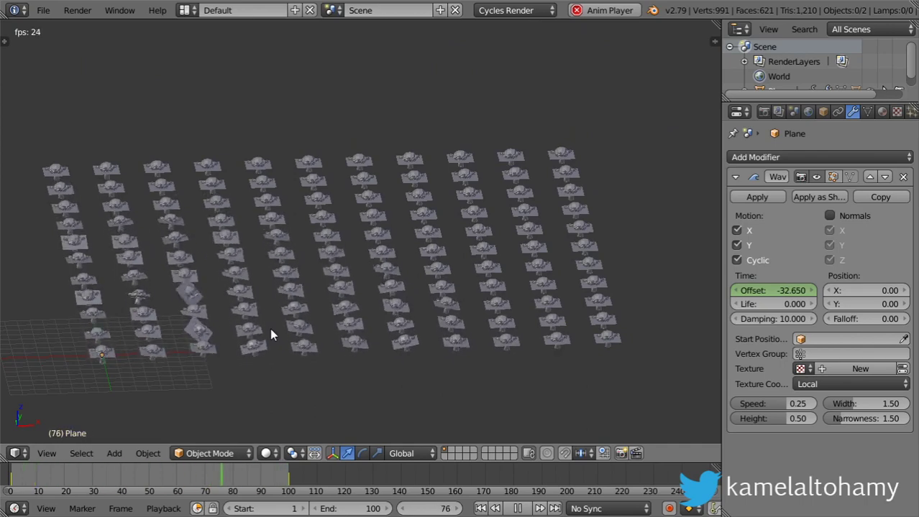